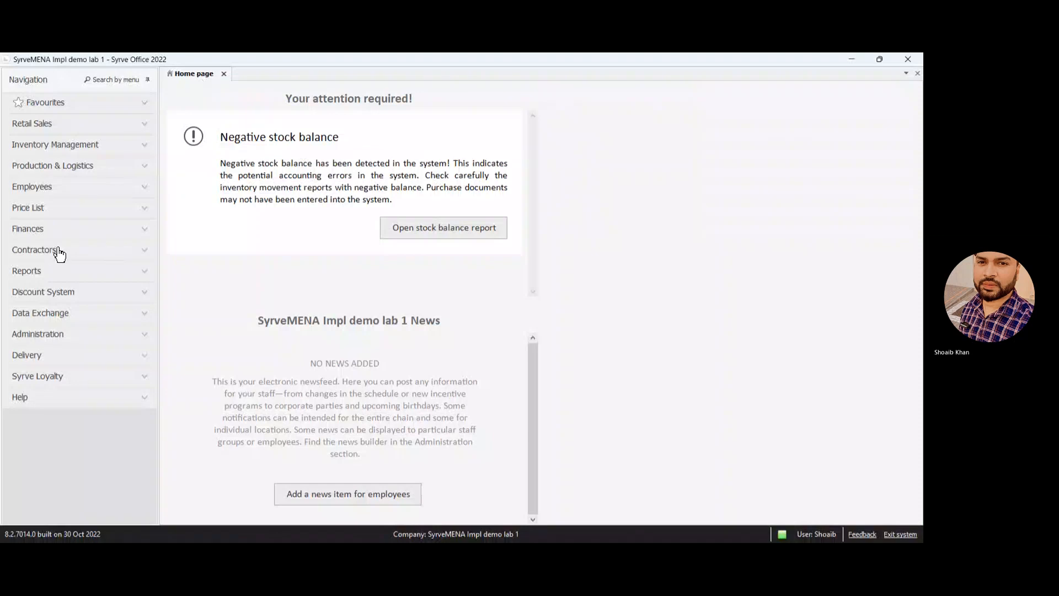
{"action": "mouse_move", "coordinate": [142, 190]}
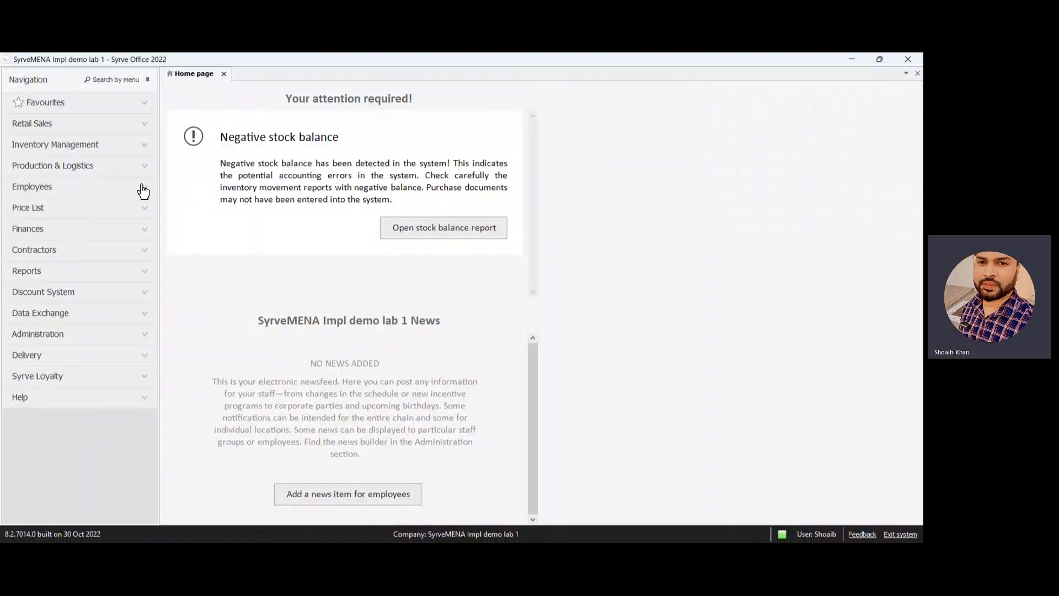
{"action": "mouse_move", "coordinate": [137, 205]}
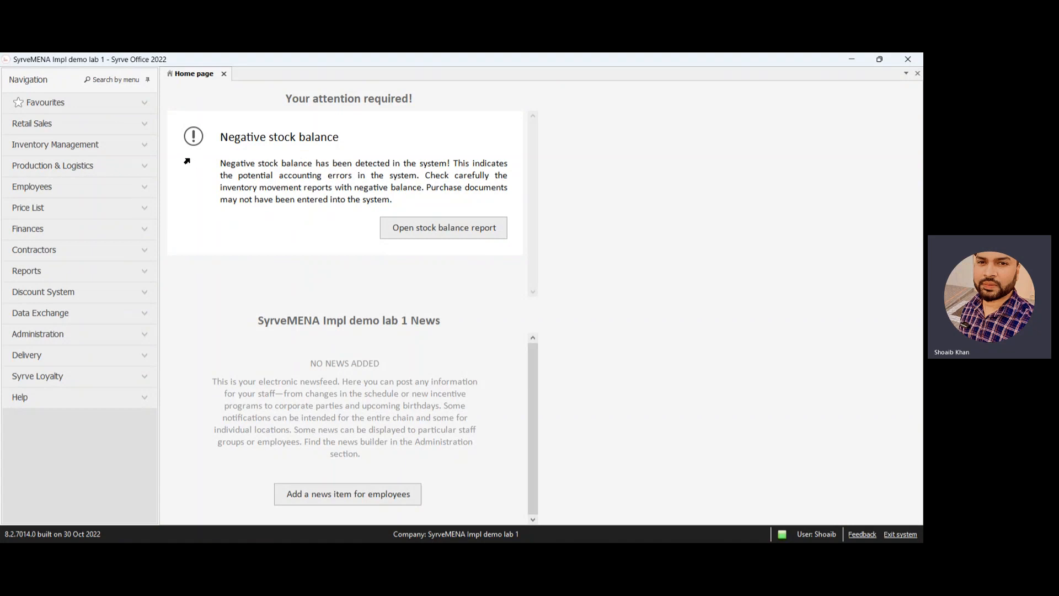
{"action": "mouse_move", "coordinate": [142, 153]}
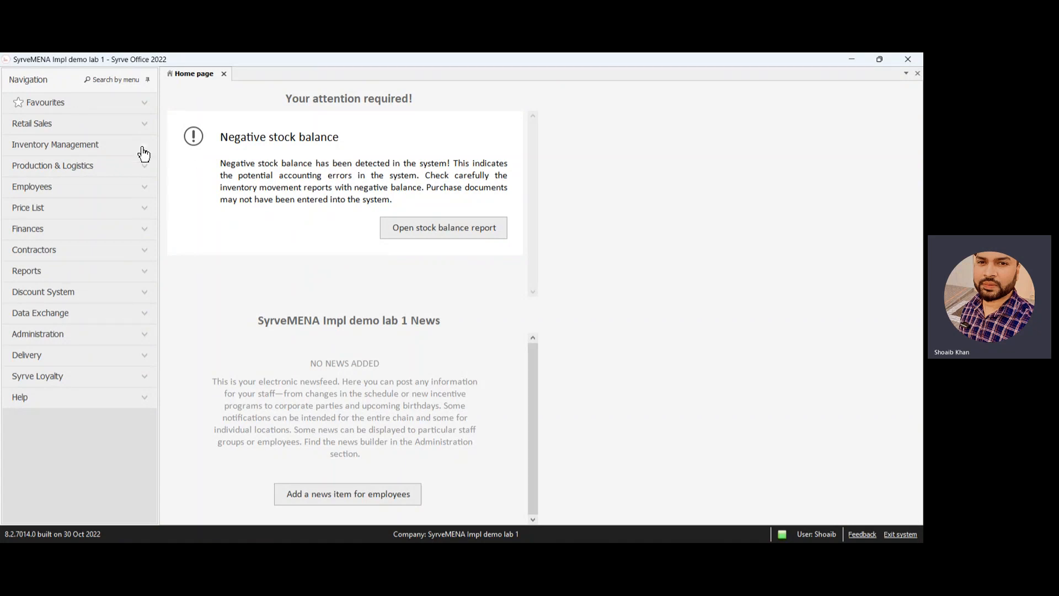
Expand Inventory Management and show the Items reference book
{"action": "left_click", "coordinate": [55, 143]}
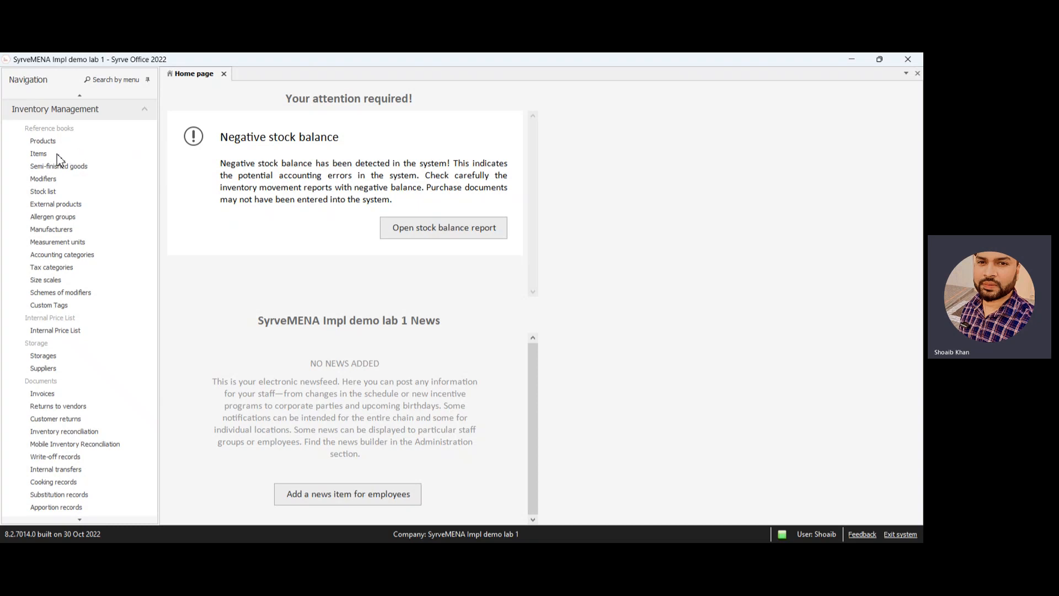
{"action": "left_click", "coordinate": [38, 154]}
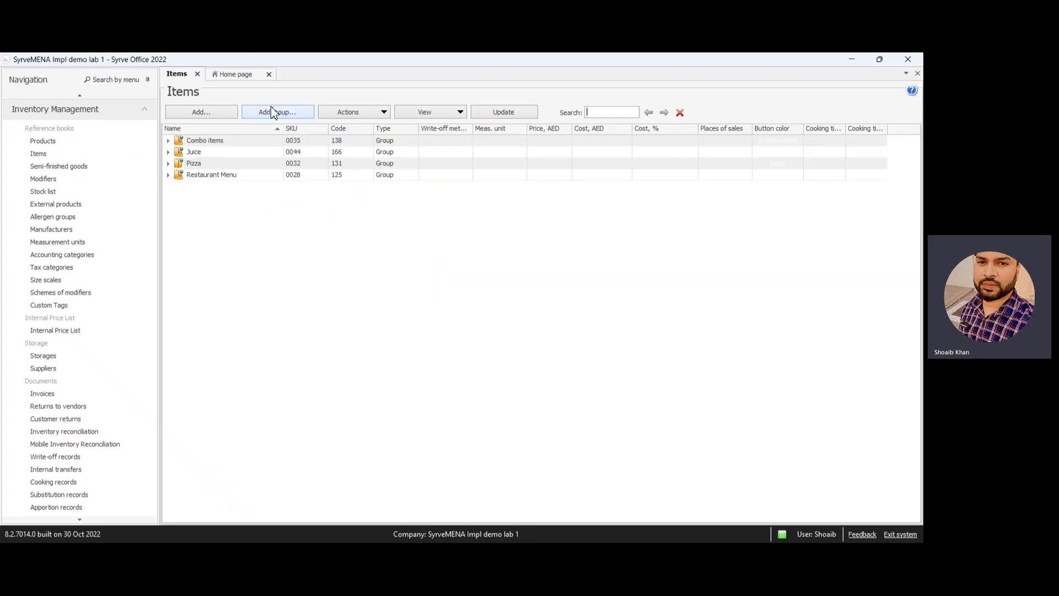
Add a new group named Breakfast with default tax category VAT 5% and confirm
{"action": "left_click", "coordinate": [277, 112]}
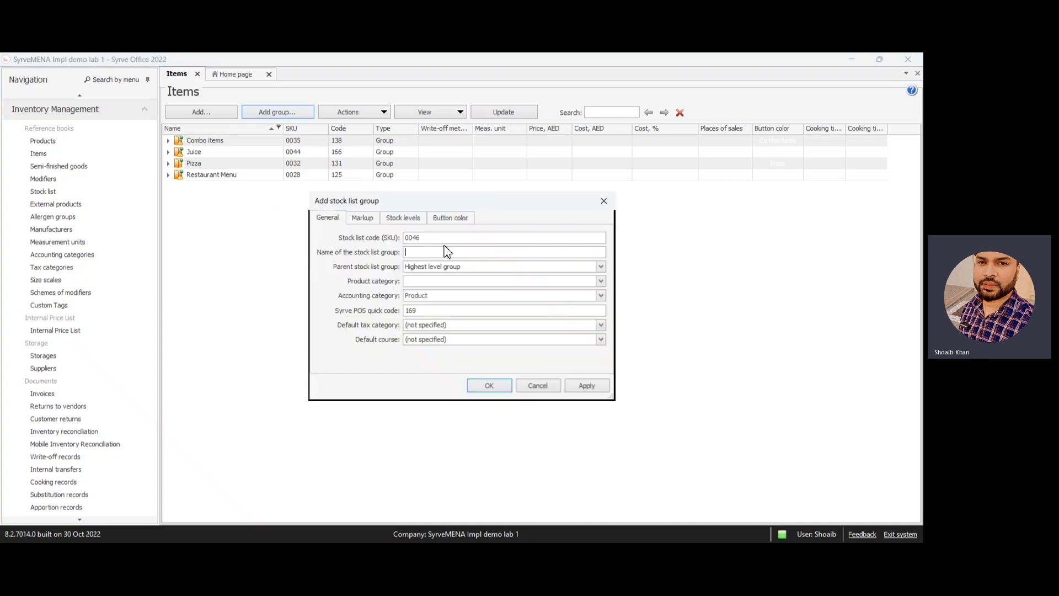
{"action": "type", "text": "Breakfast"}
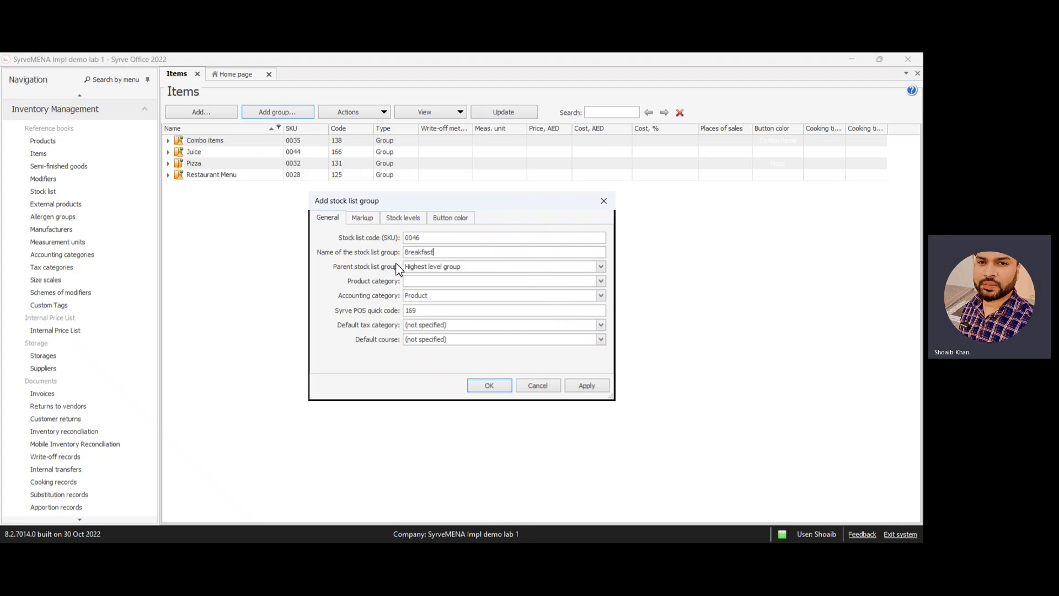
{"action": "mouse_move", "coordinate": [507, 277]}
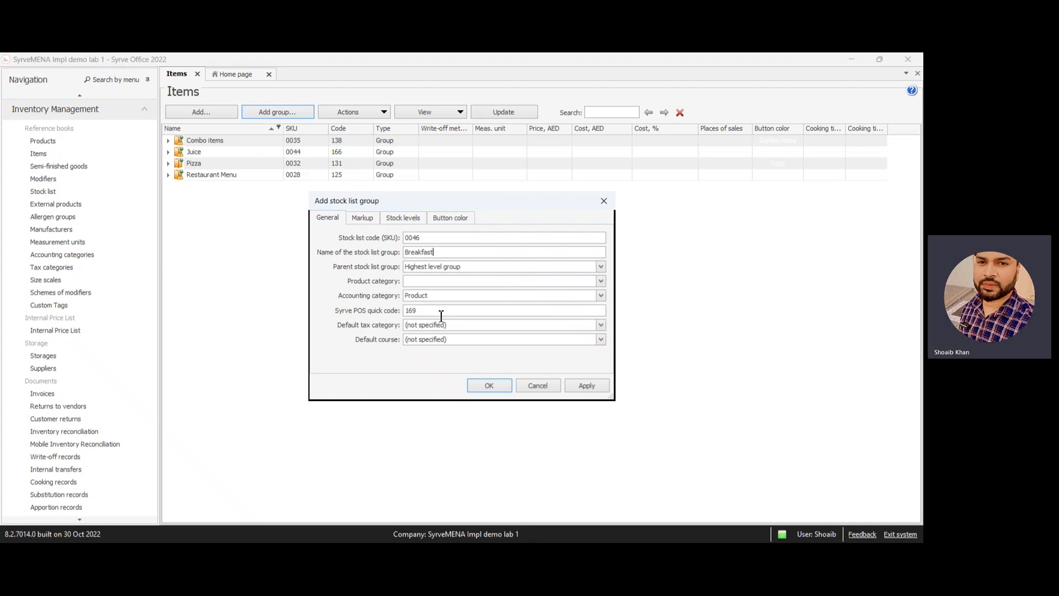
{"action": "left_click", "coordinate": [598, 324]}
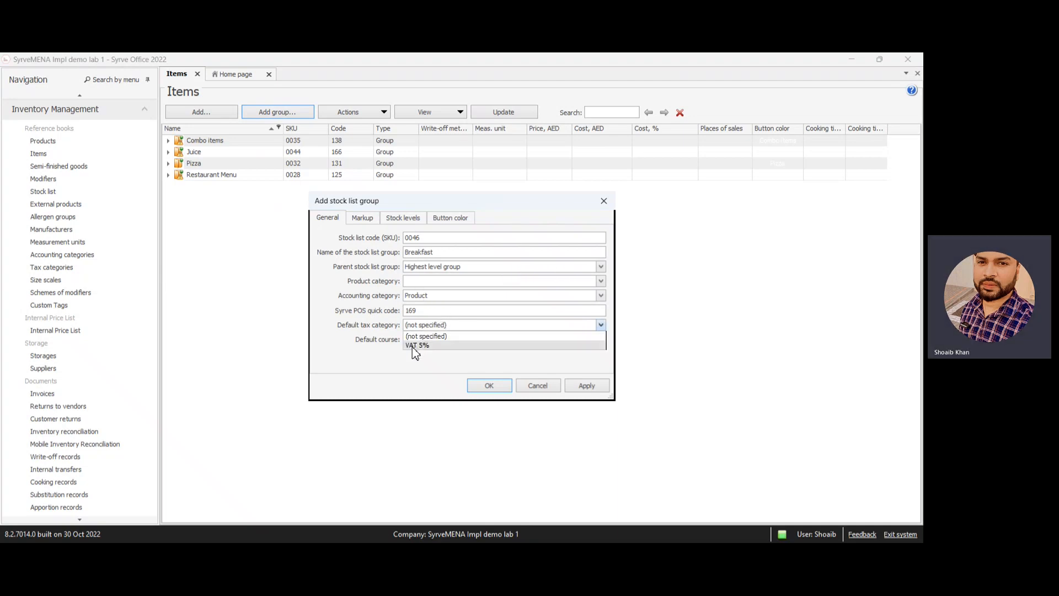
{"action": "left_click", "coordinate": [417, 345]}
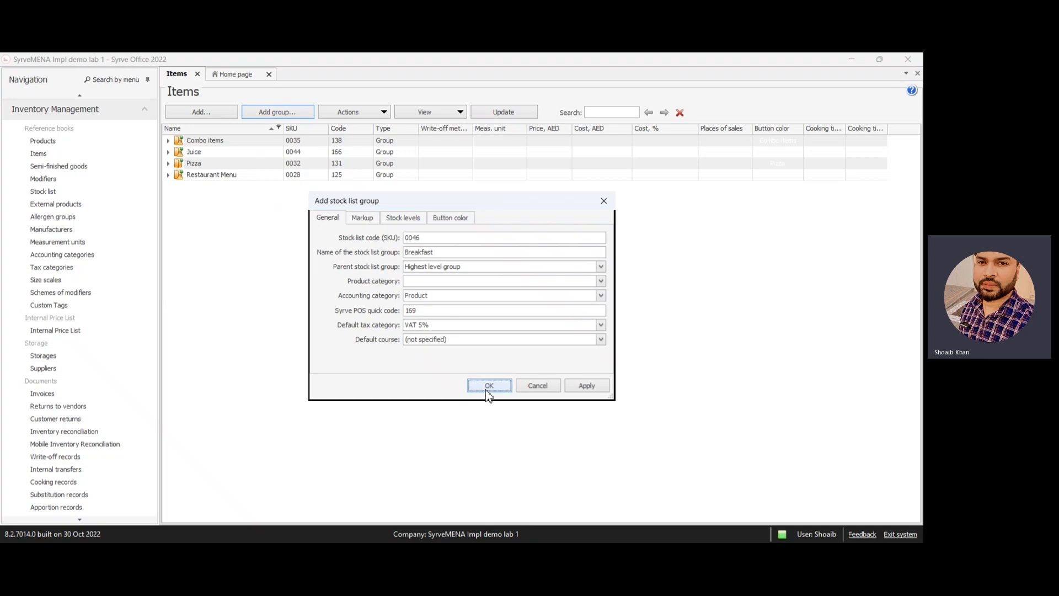
{"action": "left_click", "coordinate": [489, 385]}
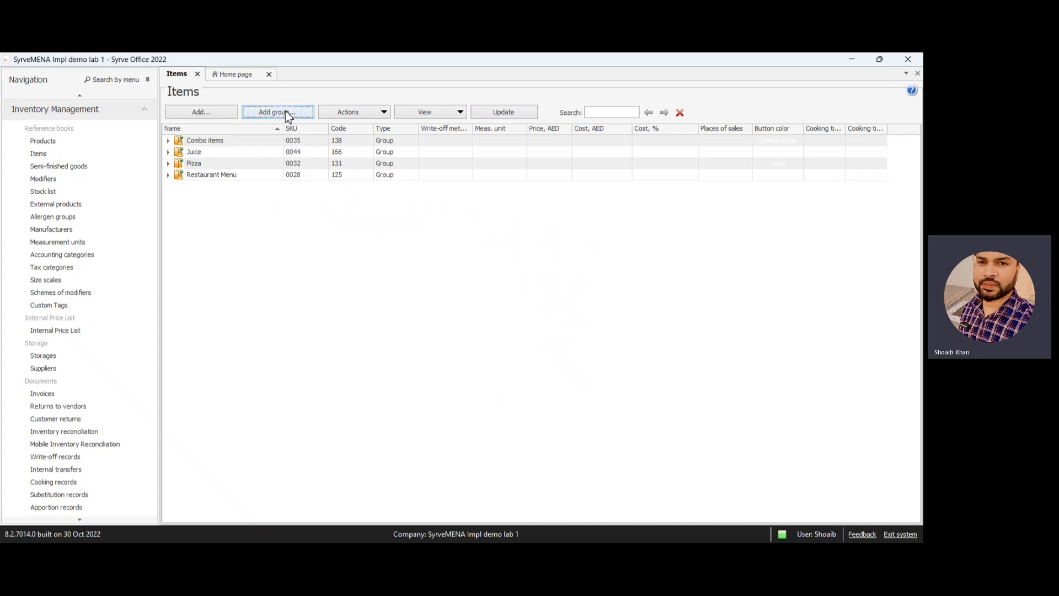
Add a Waffles group under parent Breakfast with VAT 5% default tax and confirm
{"action": "left_click", "coordinate": [277, 111]}
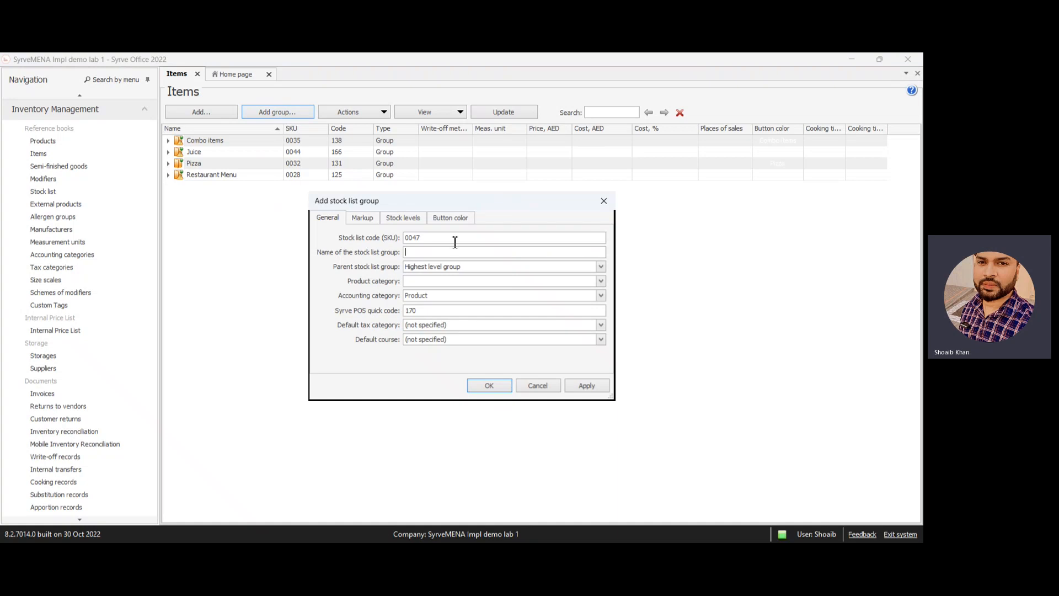
{"action": "type", "text": "Waffles"}
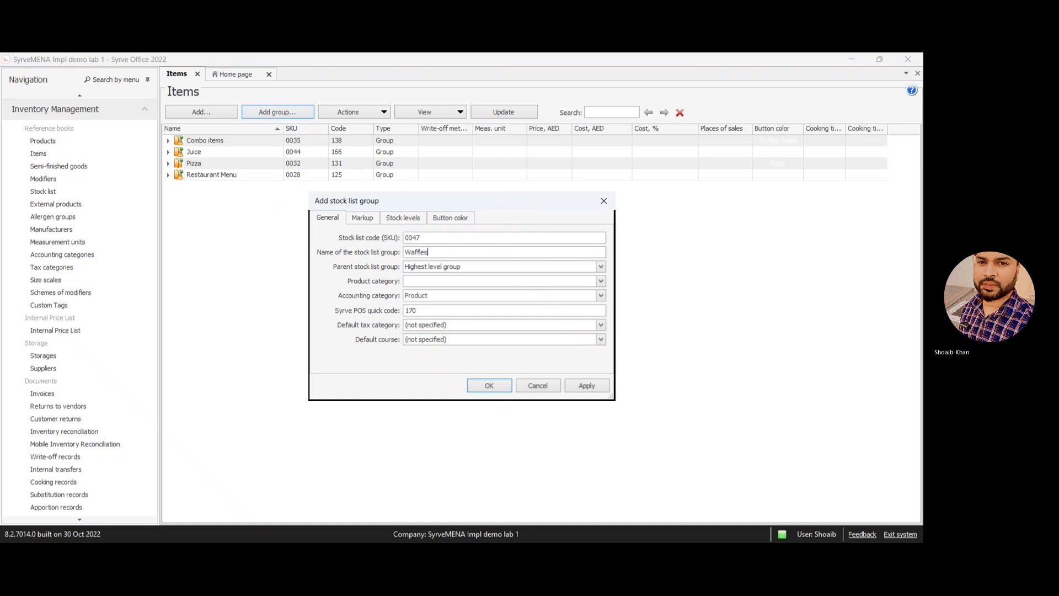
{"action": "mouse_move", "coordinate": [584, 267]}
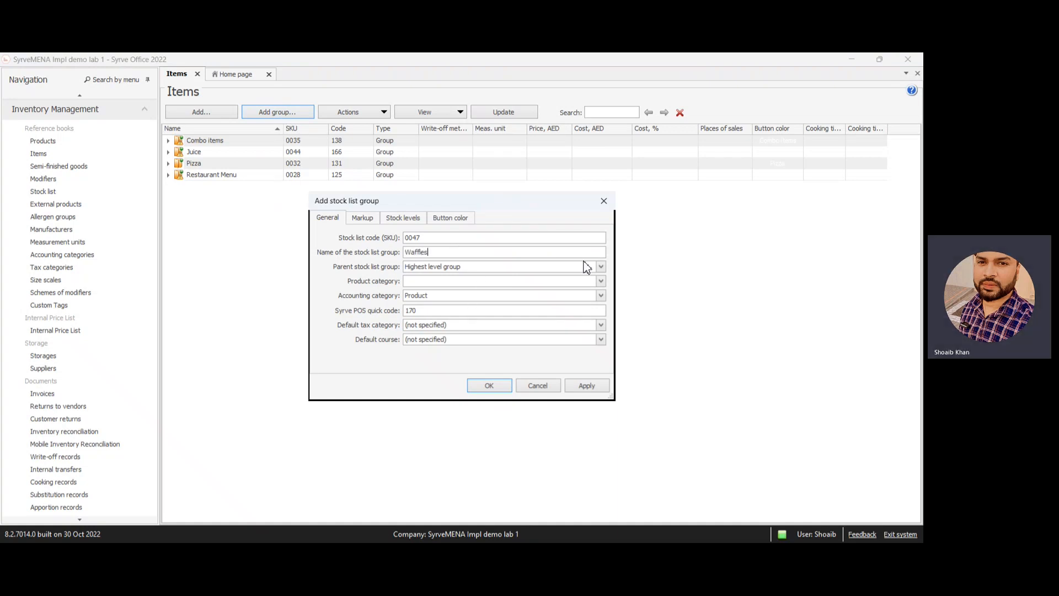
{"action": "left_click", "coordinate": [600, 266]}
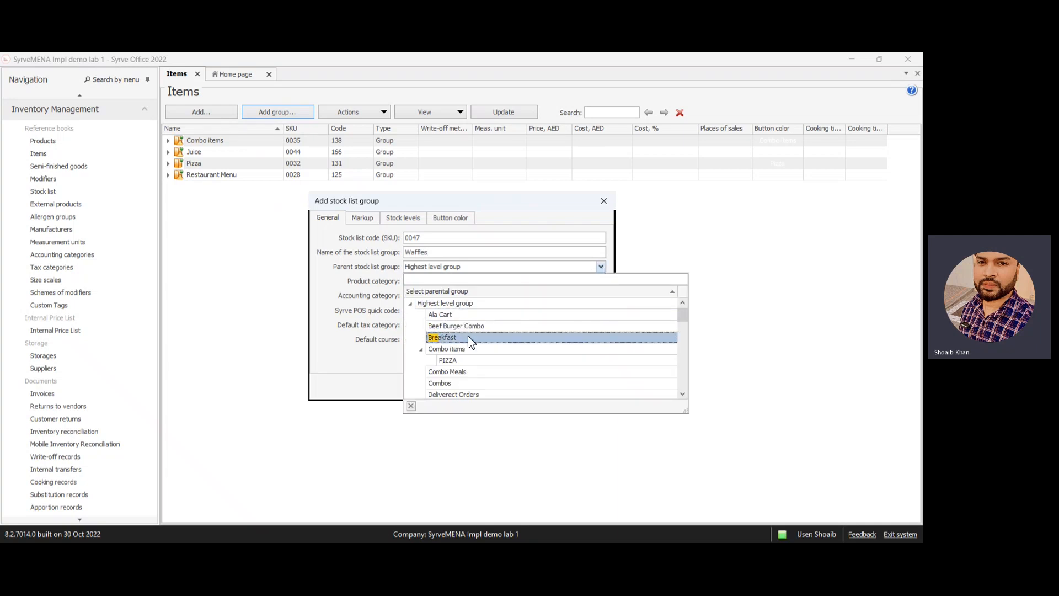
{"action": "left_click", "coordinate": [443, 338]}
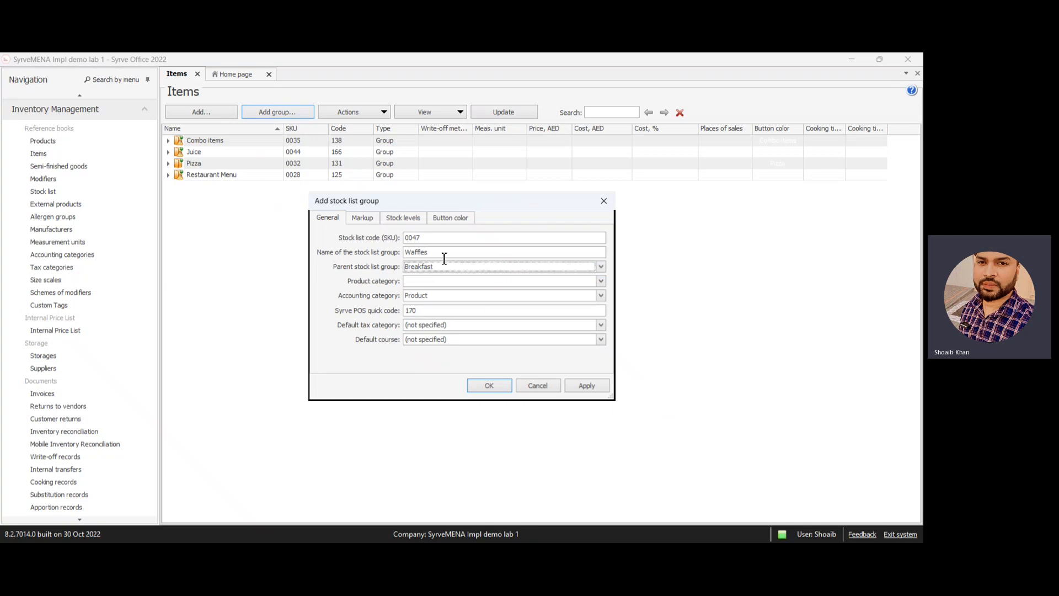
{"action": "mouse_move", "coordinate": [462, 334]}
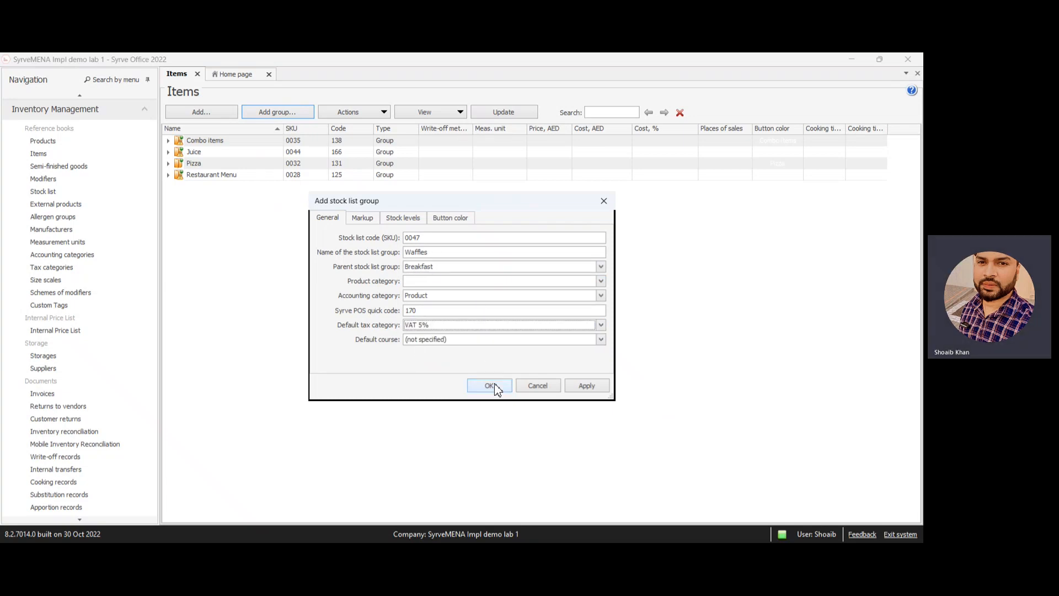
{"action": "left_click", "coordinate": [489, 385]}
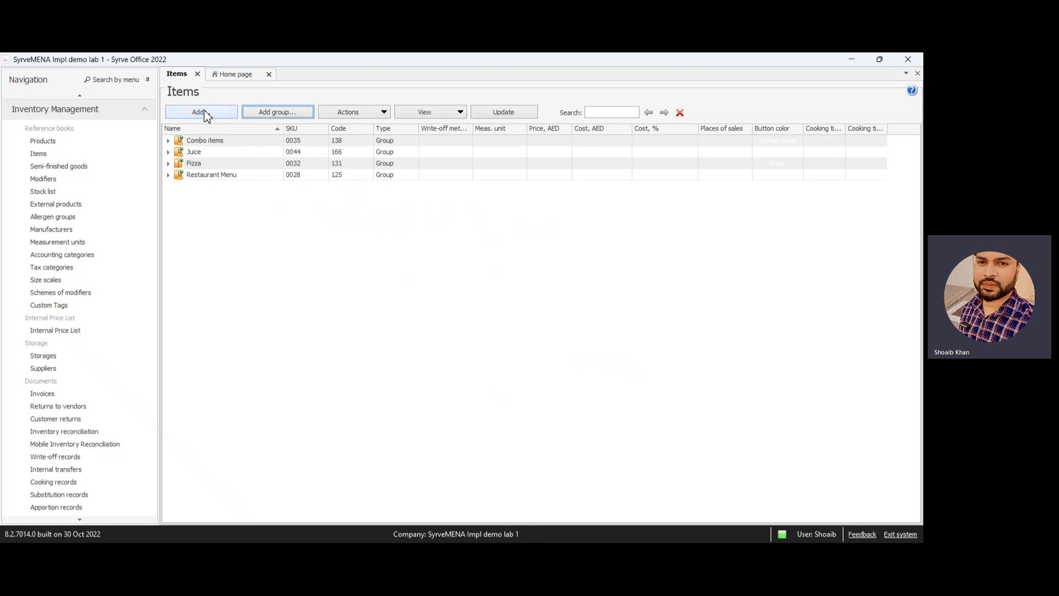
Start a new menu item named Waffle Combo
{"action": "left_click", "coordinate": [201, 111]}
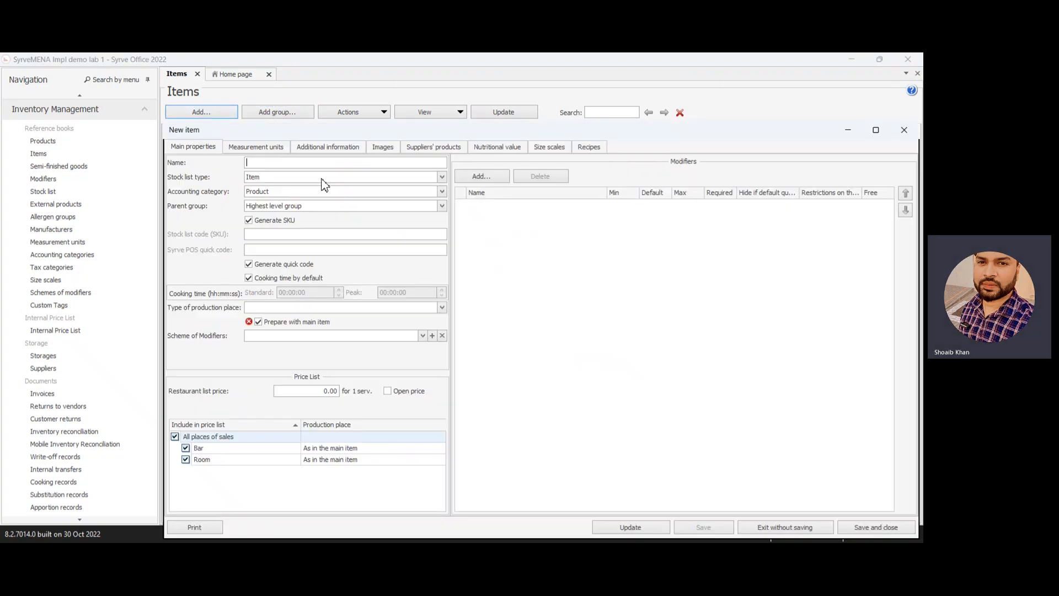
{"action": "type", "text": "Waffle"}
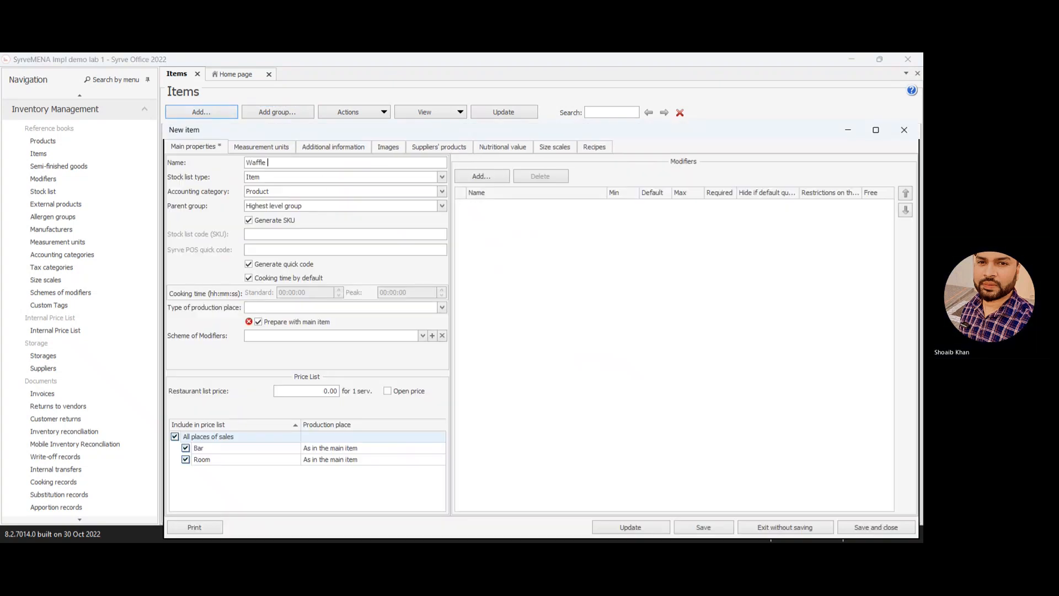
{"action": "type", "text": "Combo"}
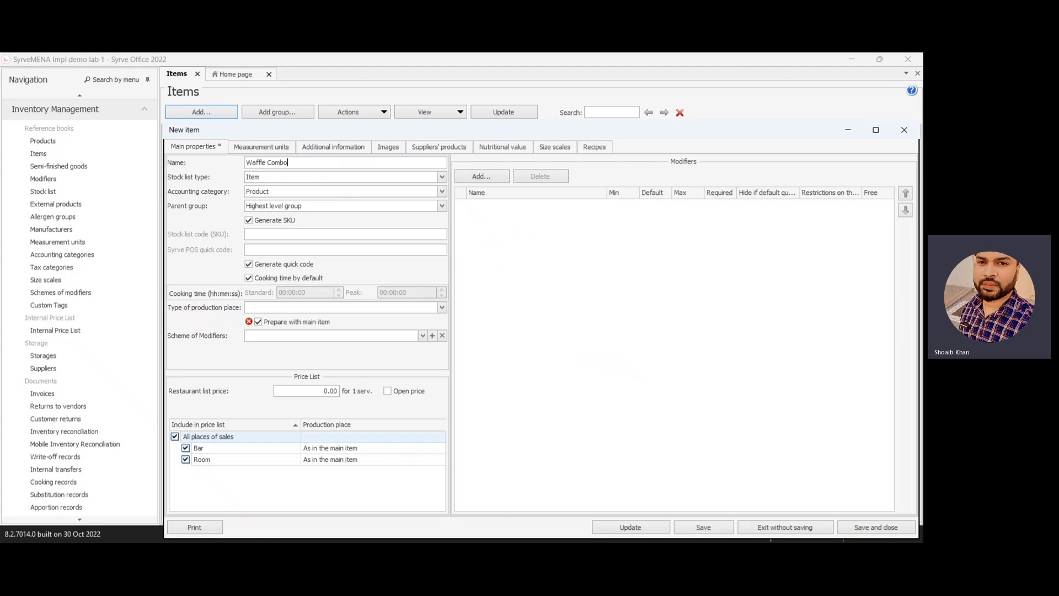
{"action": "mouse_move", "coordinate": [376, 212]}
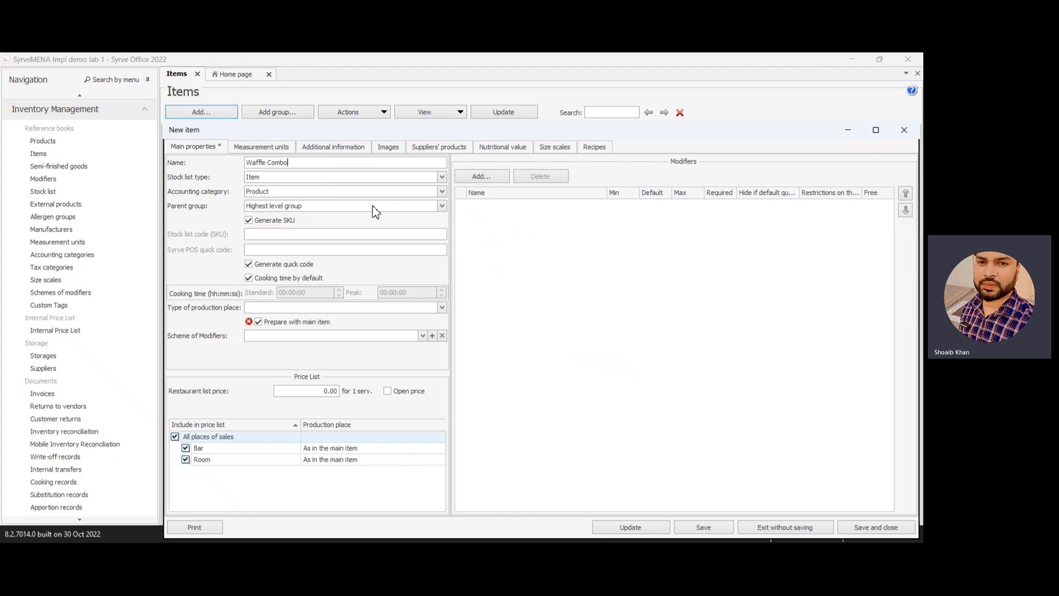
Assign Waffles as the parent group and accept applying the group's values
{"action": "left_click", "coordinate": [441, 206]}
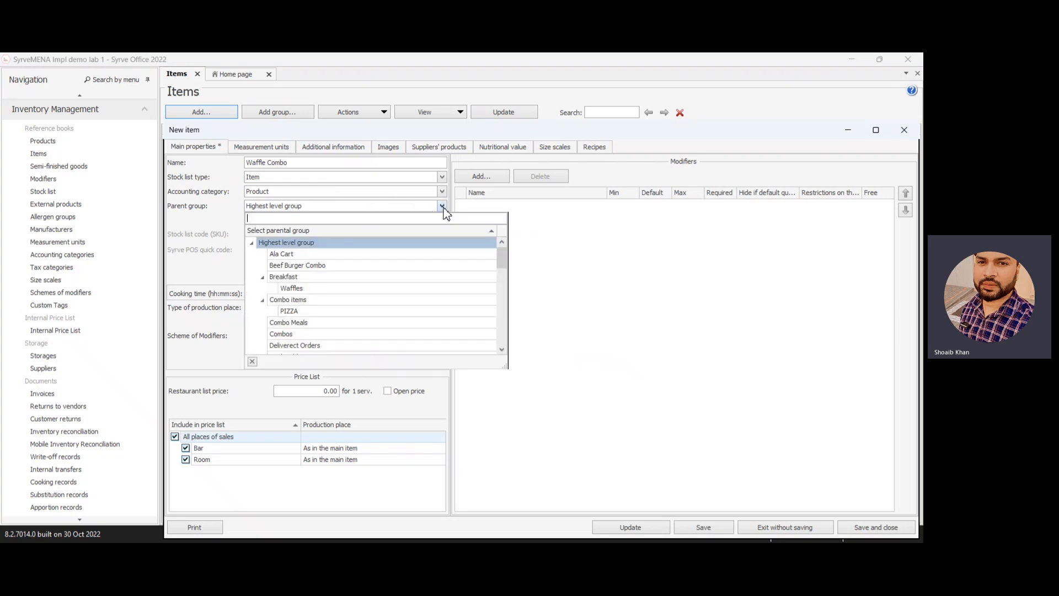
{"action": "type", "text": "waffl"}
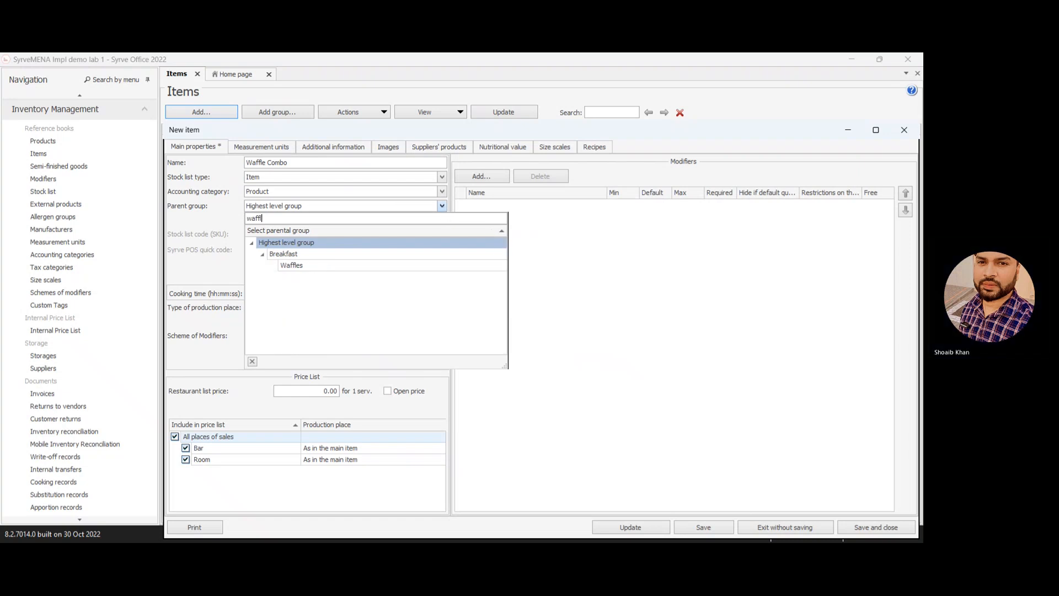
{"action": "left_click", "coordinate": [291, 265]}
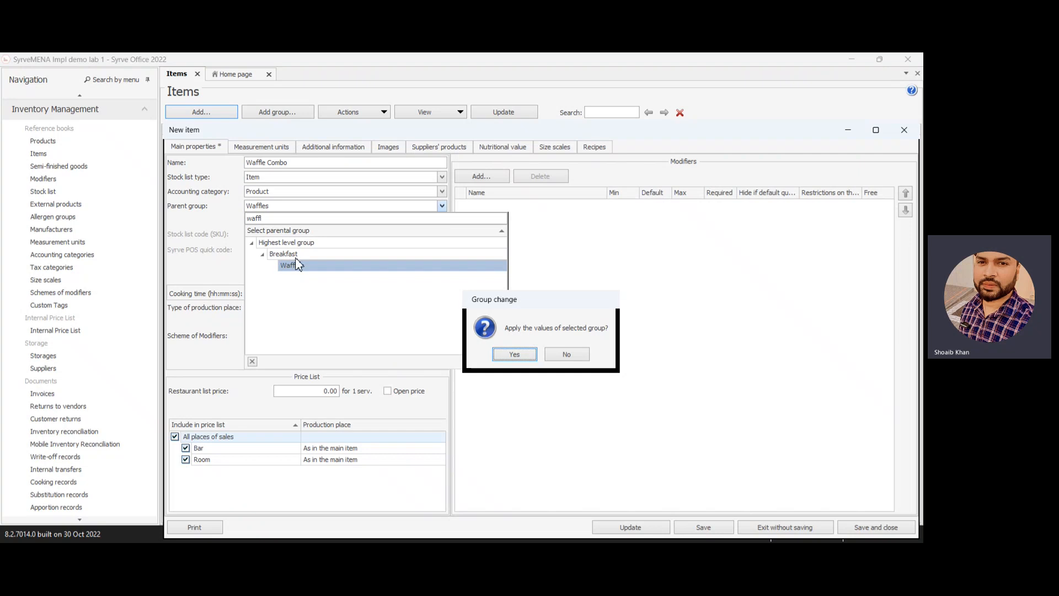
{"action": "mouse_move", "coordinate": [274, 266]}
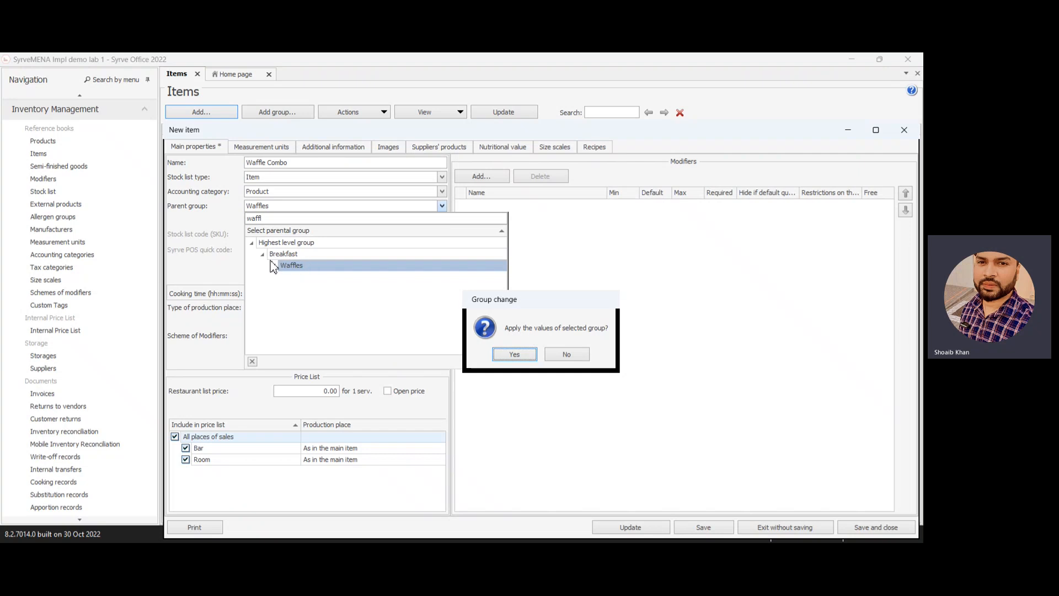
{"action": "mouse_move", "coordinate": [287, 276]}
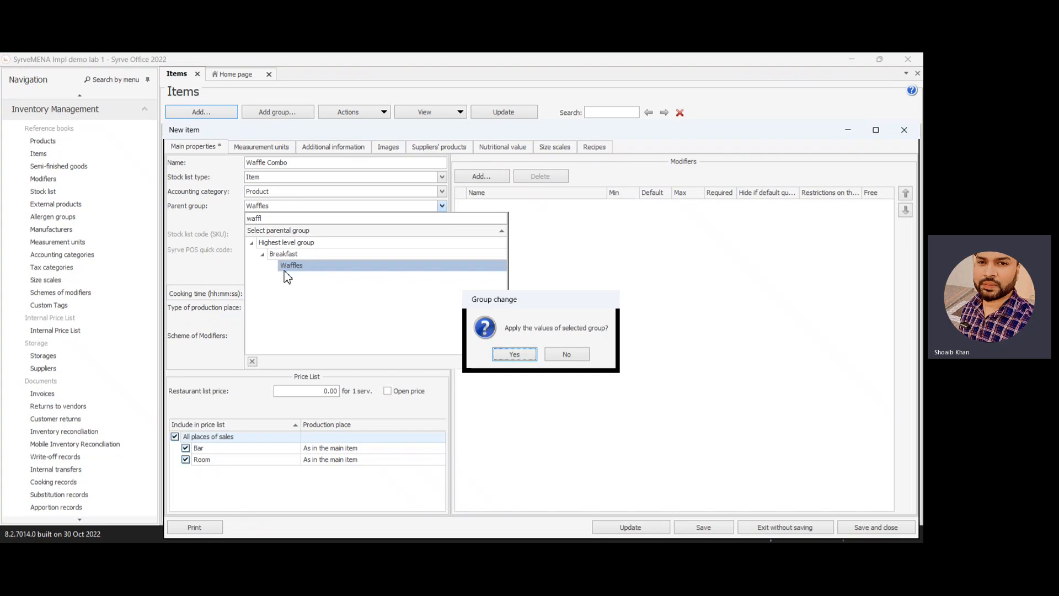
{"action": "mouse_move", "coordinate": [271, 178]}
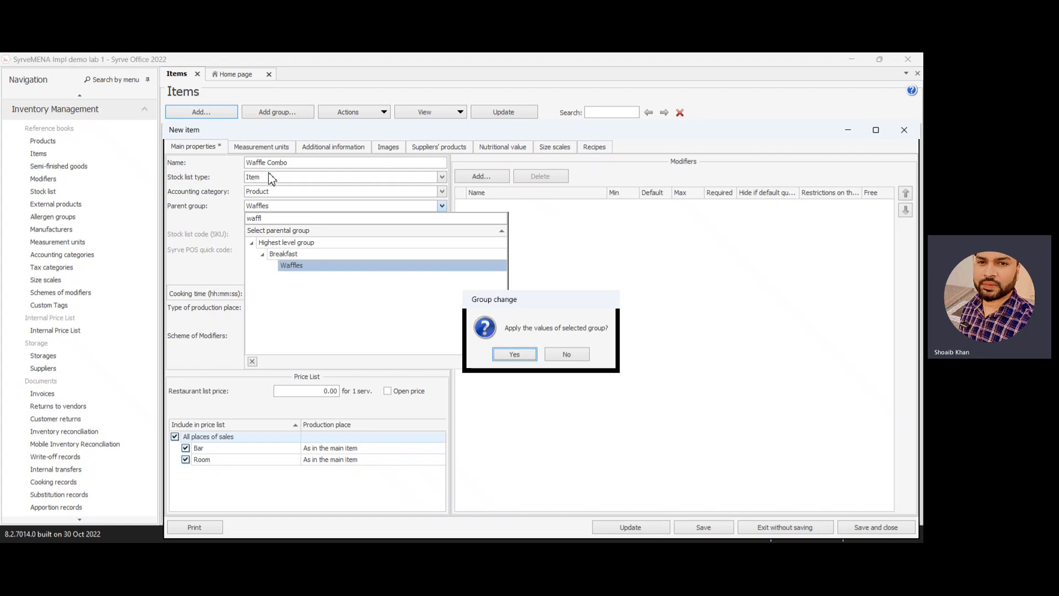
{"action": "mouse_move", "coordinate": [530, 371]}
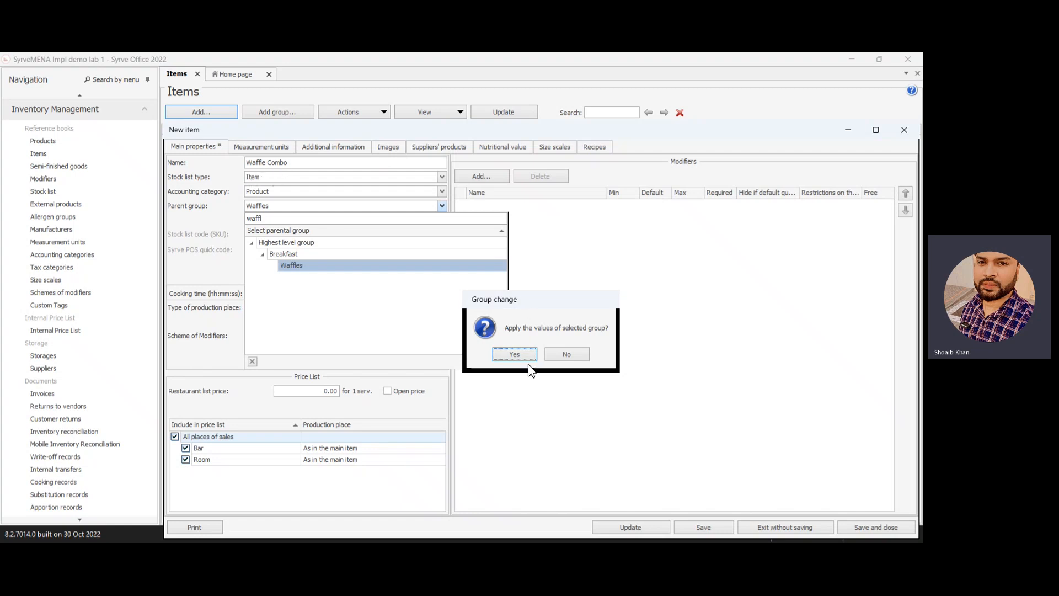
{"action": "left_click", "coordinate": [513, 354]}
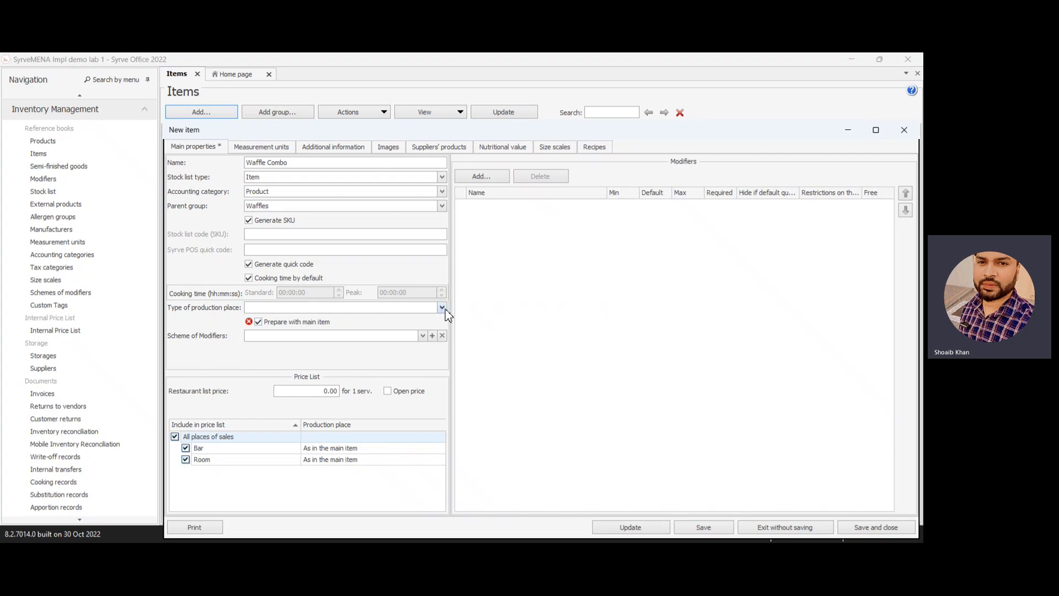
Set the production place to Kitchen and the restaurant list price to 10.00
{"action": "left_click", "coordinate": [441, 308]}
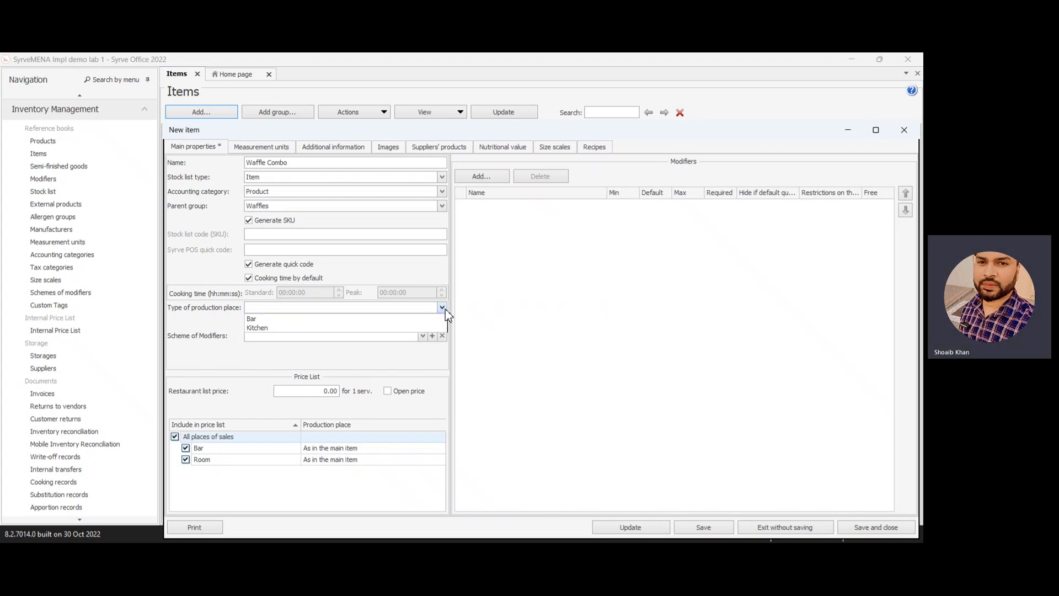
{"action": "mouse_move", "coordinate": [257, 328]}
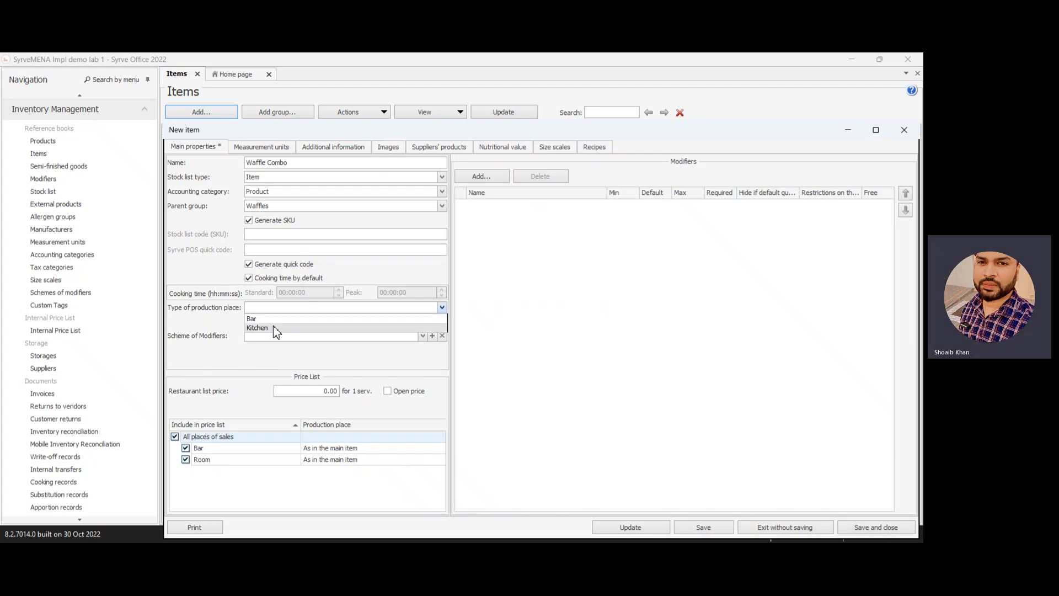
{"action": "mouse_move", "coordinate": [287, 330]}
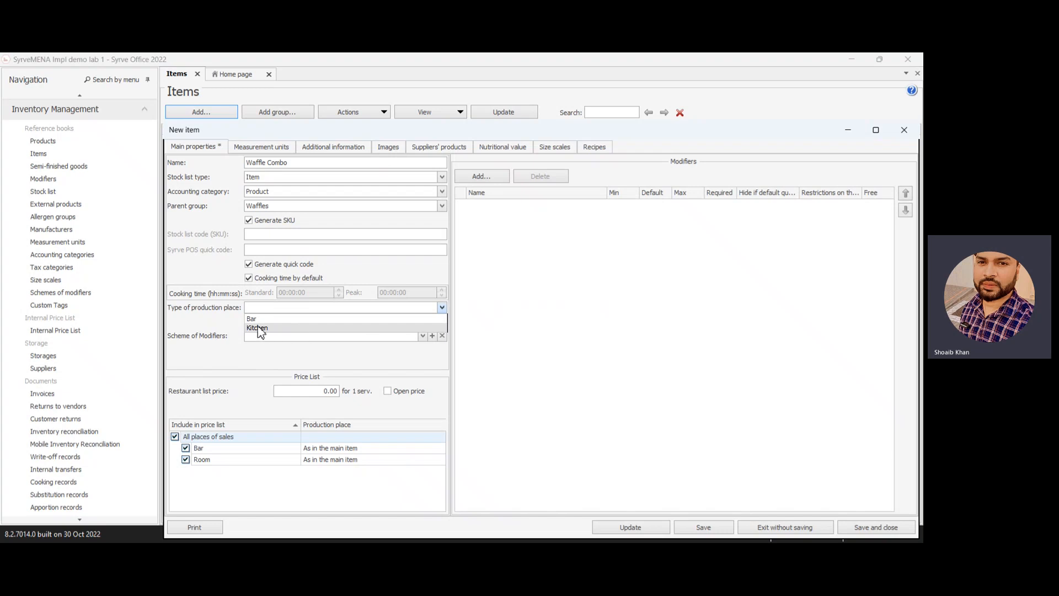
{"action": "mouse_move", "coordinate": [263, 332]}
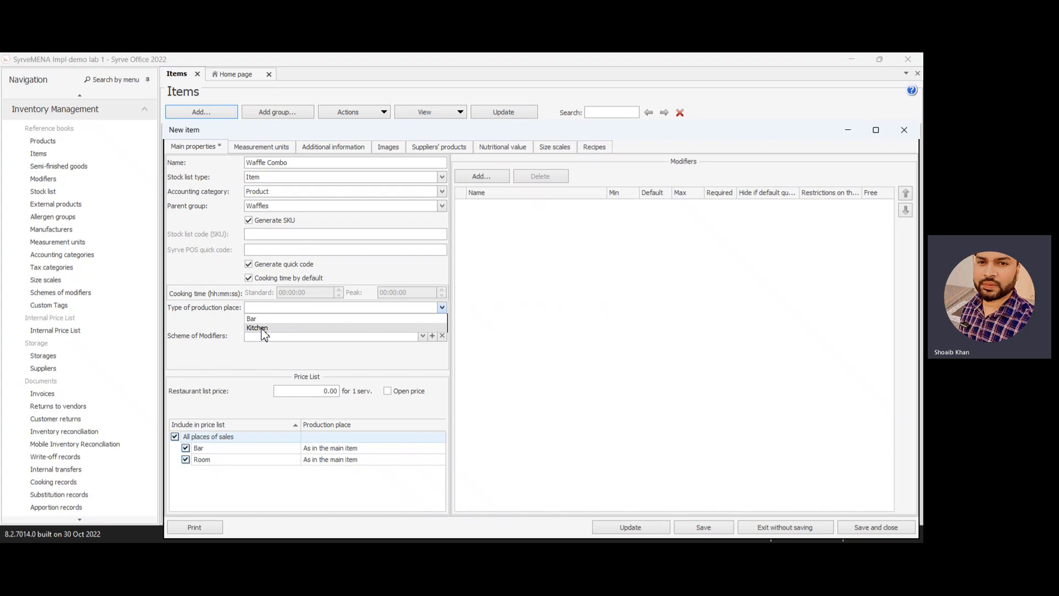
{"action": "left_click", "coordinate": [257, 328]}
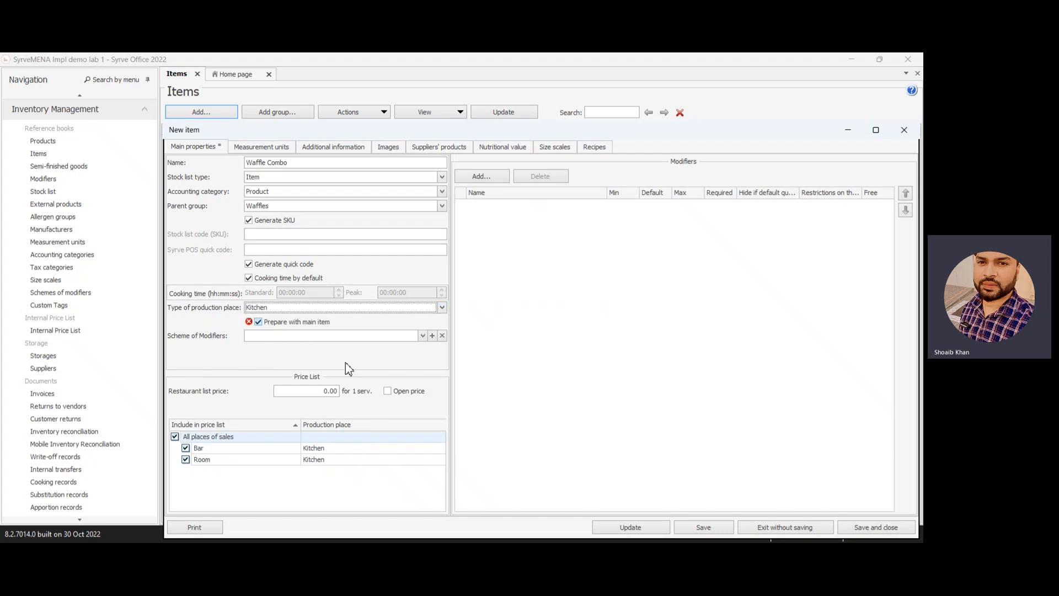
{"action": "left_click", "coordinate": [304, 391]}
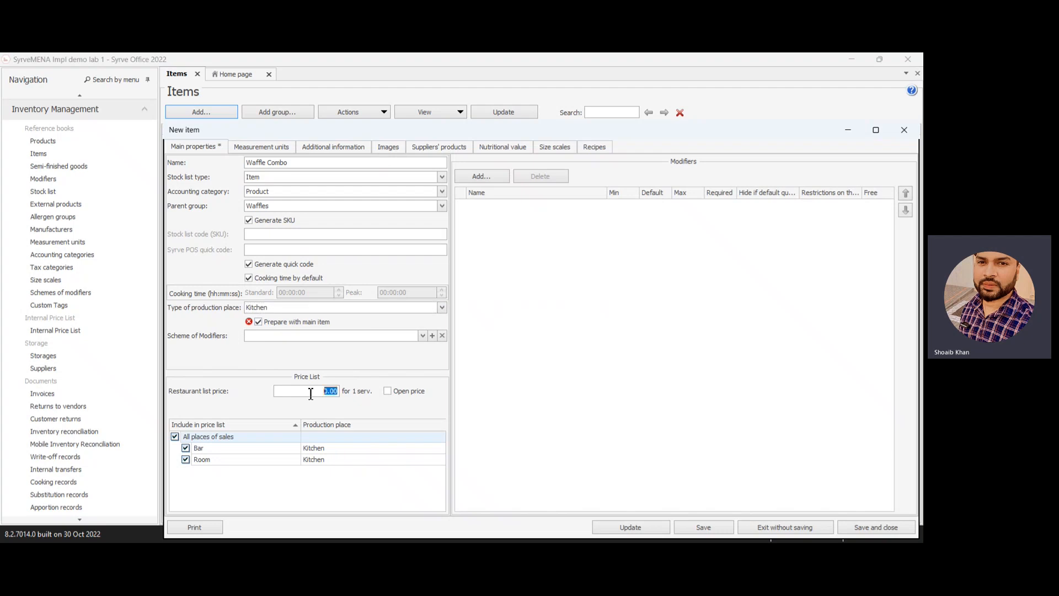
{"action": "type", "text": "10.00"}
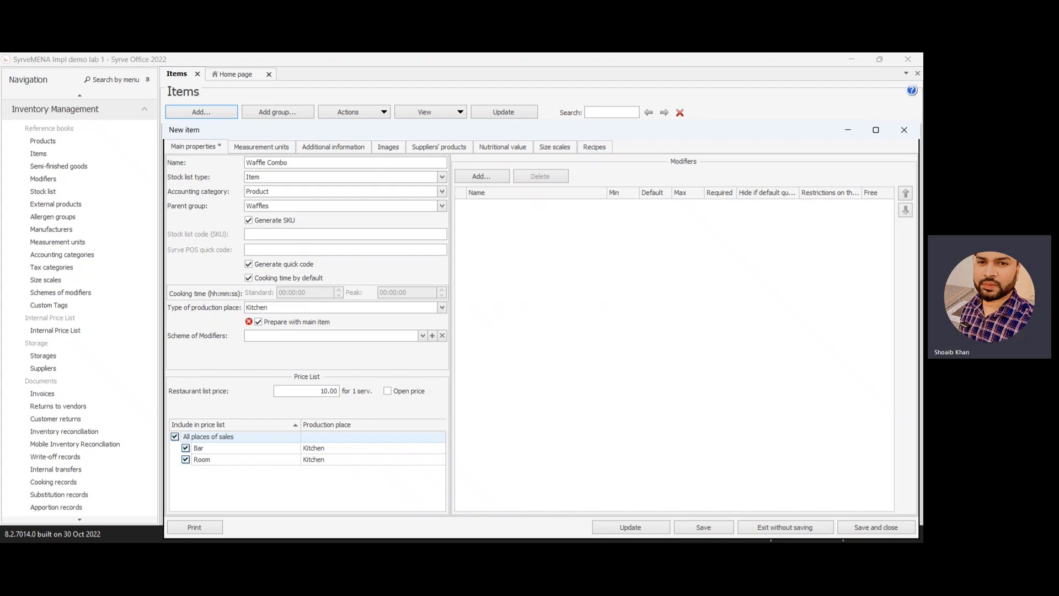
Save Waffle Combo without a recipe and return to the Items list
{"action": "left_click", "coordinate": [702, 527]}
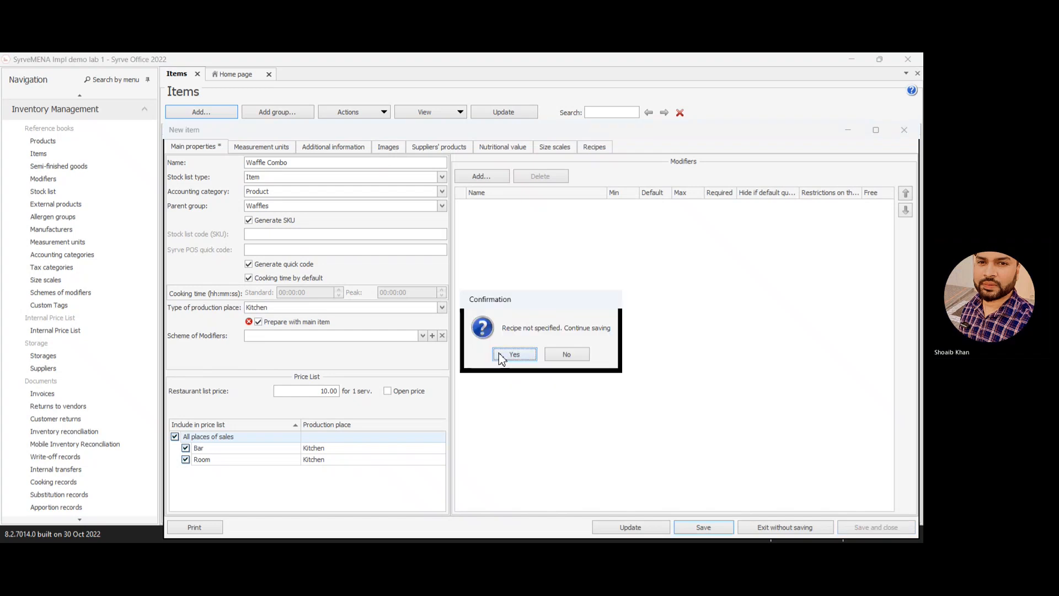
{"action": "left_click", "coordinate": [513, 354]}
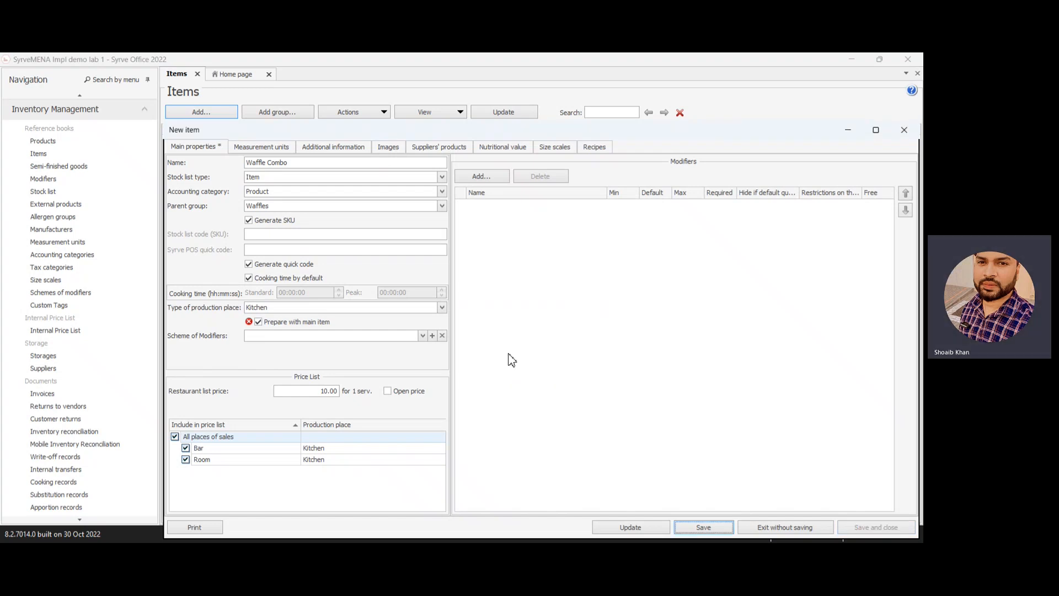
{"action": "left_click", "coordinate": [702, 528]}
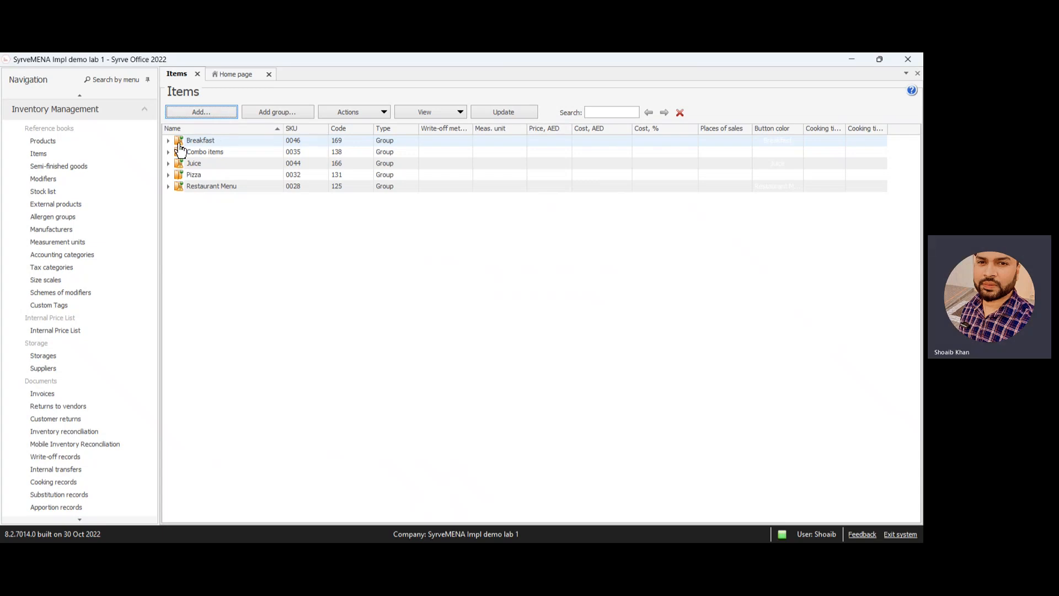
Expand Breakfast and Waffles to reveal Waffle Combo priced 10.00
{"action": "left_click", "coordinate": [168, 140]}
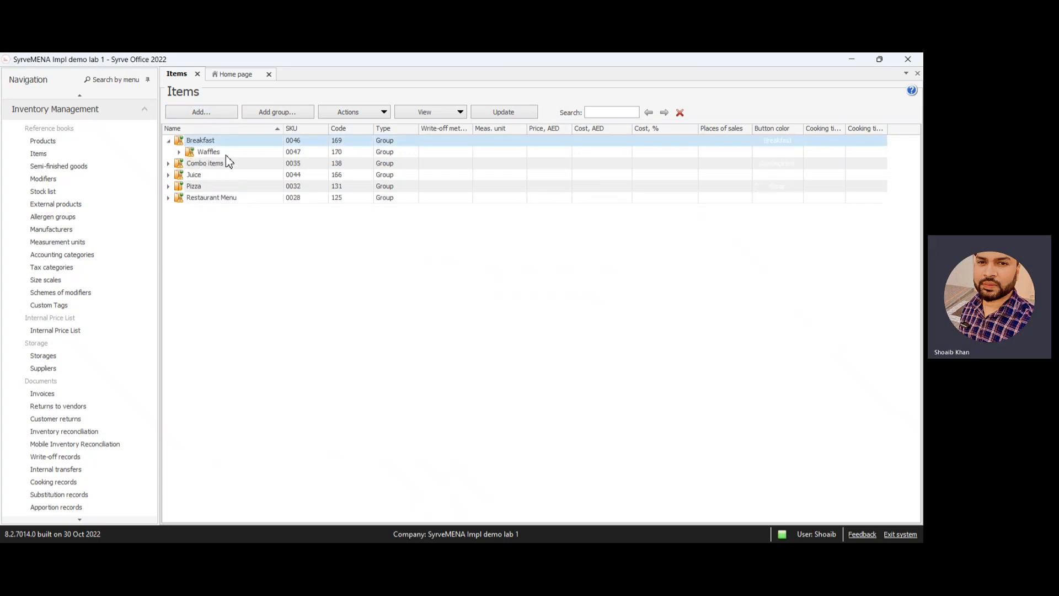
{"action": "left_click", "coordinate": [179, 152]}
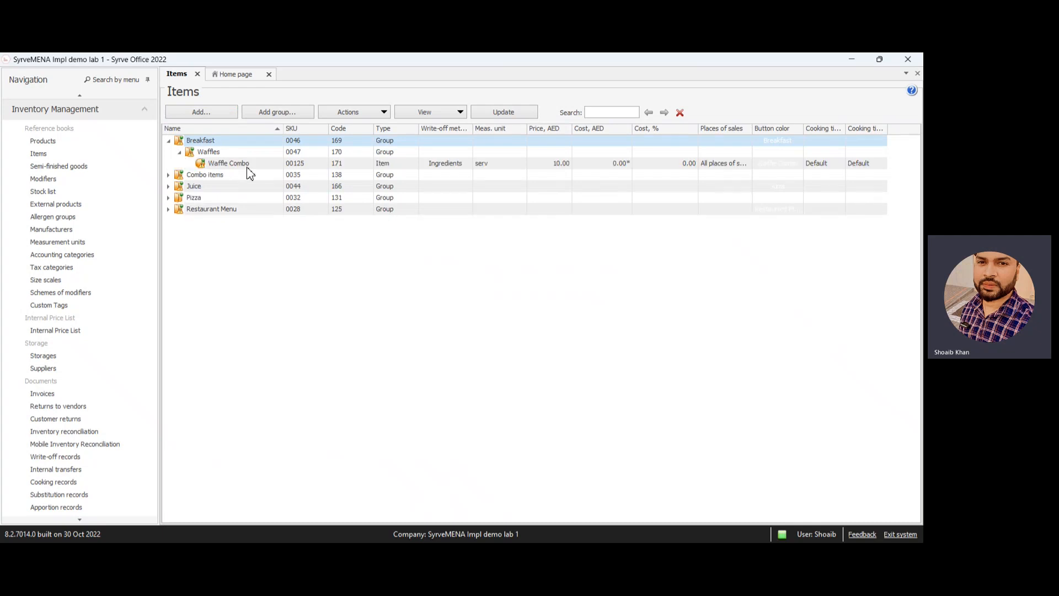
{"action": "mouse_move", "coordinate": [238, 167]}
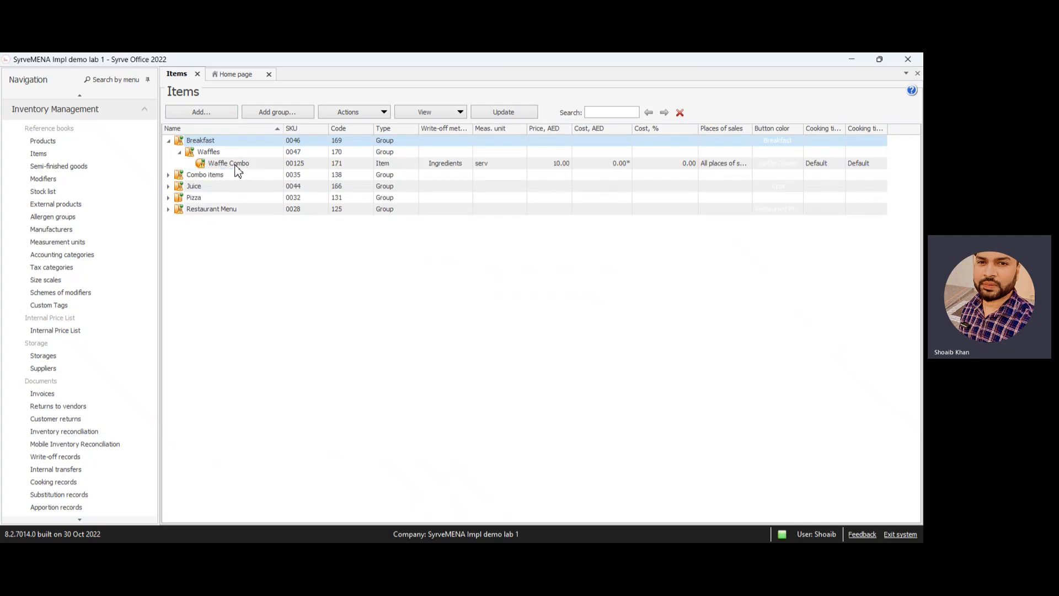
{"action": "mouse_move", "coordinate": [243, 168]}
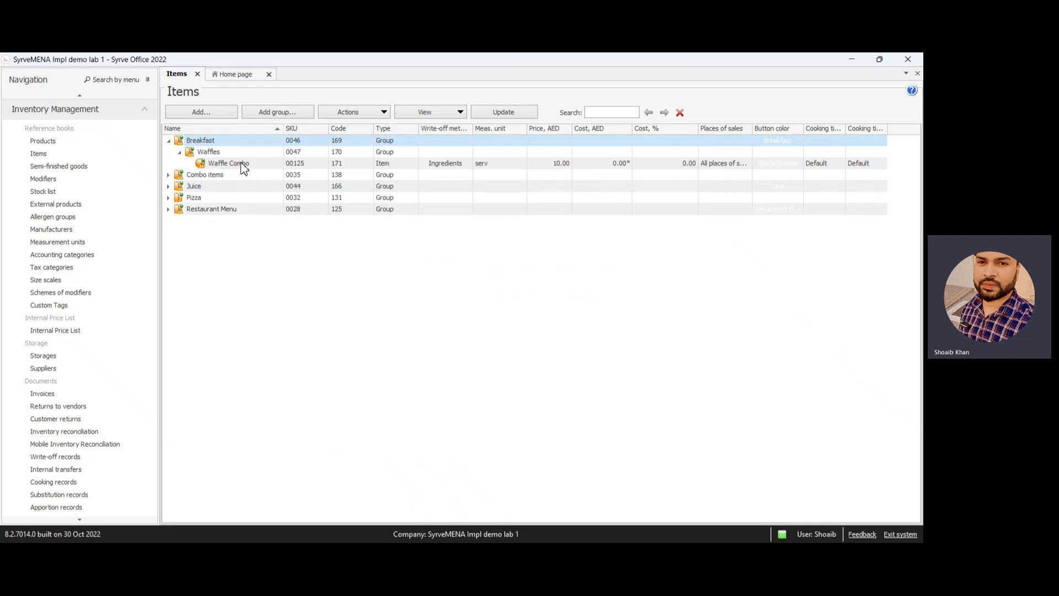